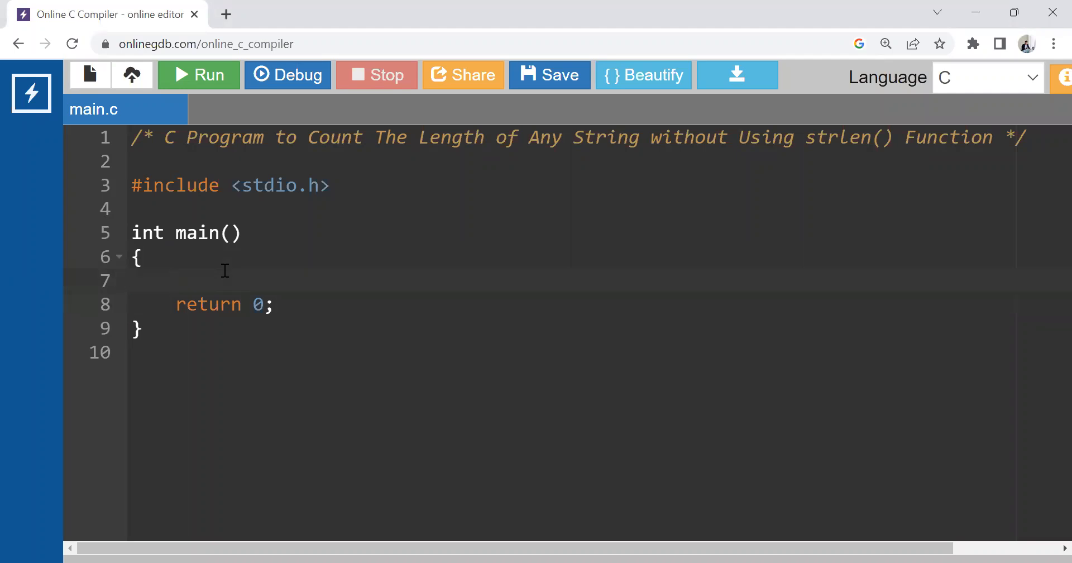
Highlight the description comment, then start declaring the character array str[] on line 7.
{"action": "left_click_drag", "start_coordinate": [321, 137], "coordinate": [632, 137]}
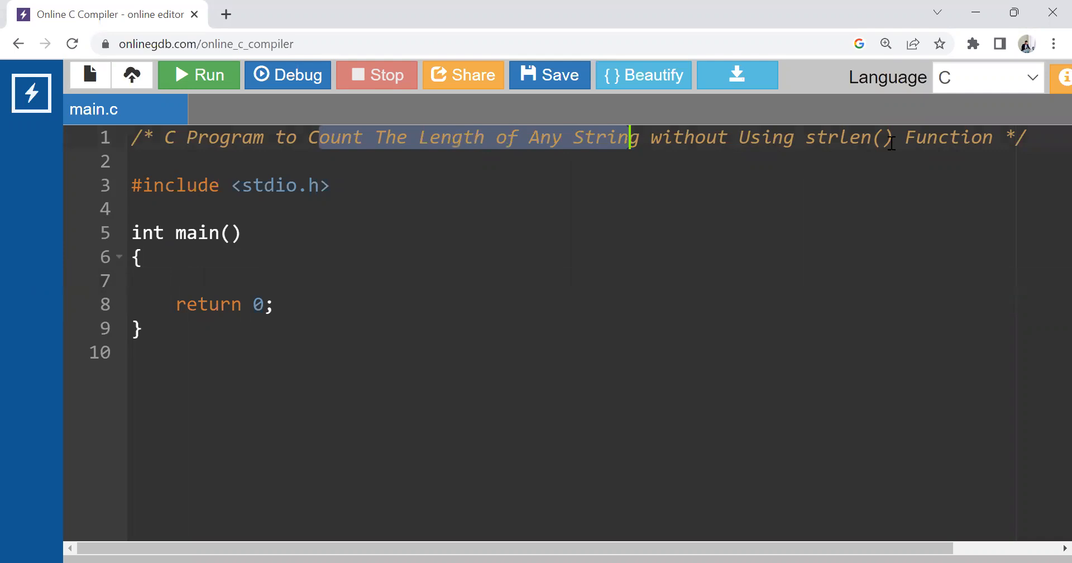
{"action": "left_click_drag", "start_coordinate": [629, 137], "coordinate": [766, 137]}
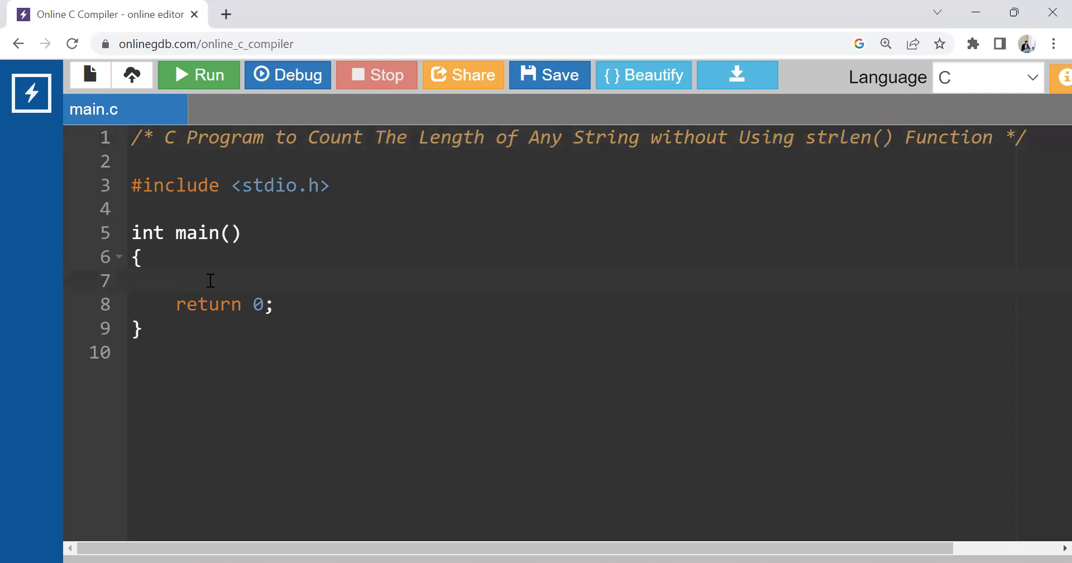
{"action": "left_click", "coordinate": [176, 280]}
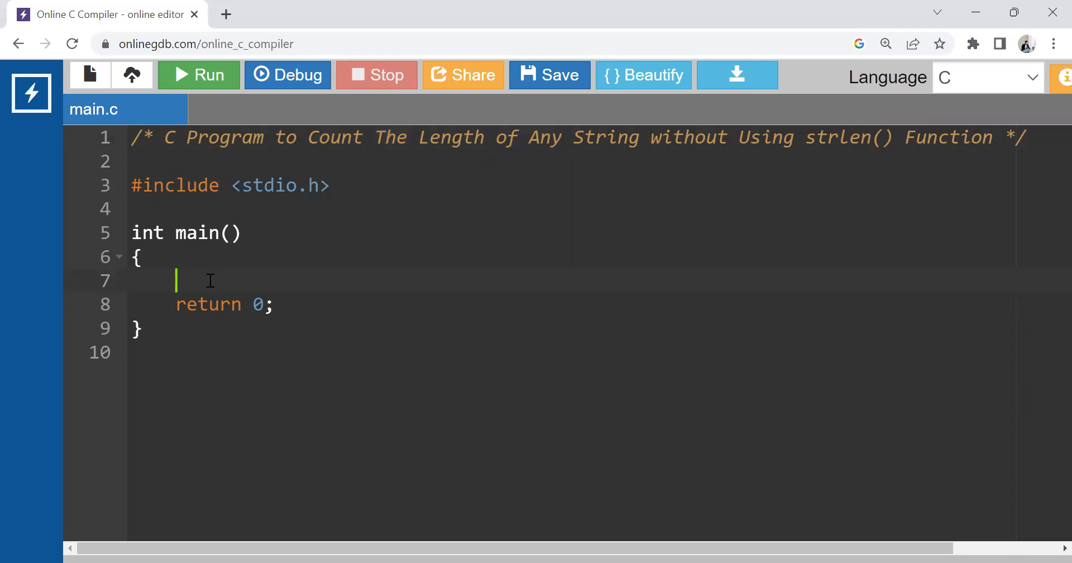
{"action": "type", "text": "char"}
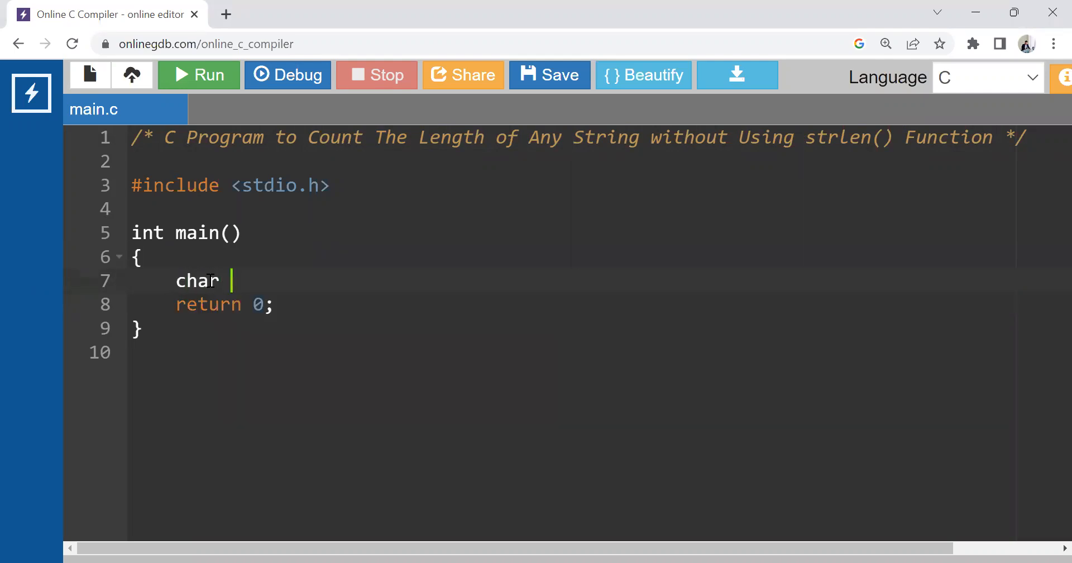
{"action": "type", "text": "stri"}
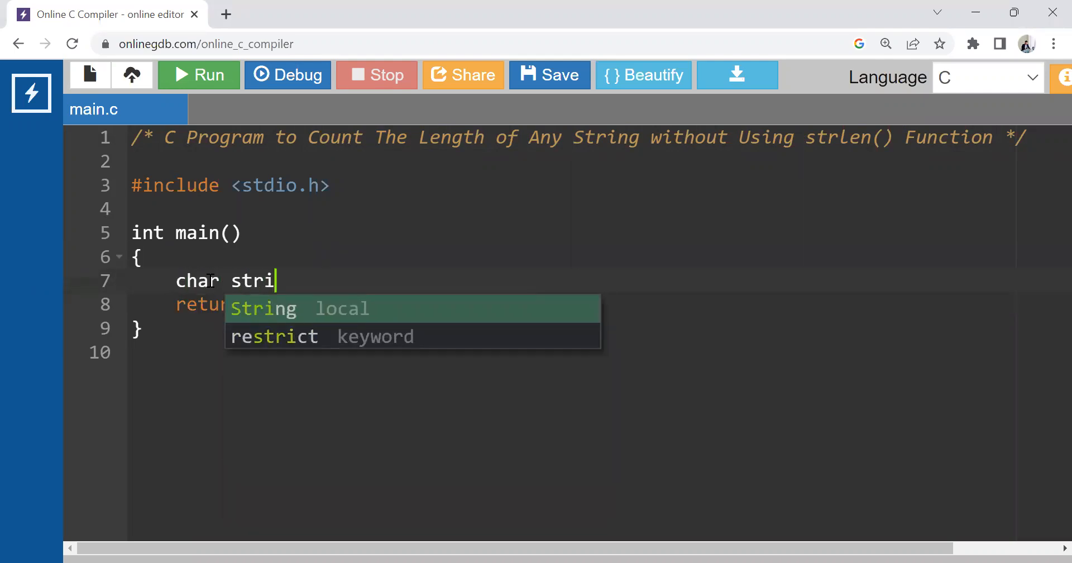
{"action": "type", "text": "ng"}
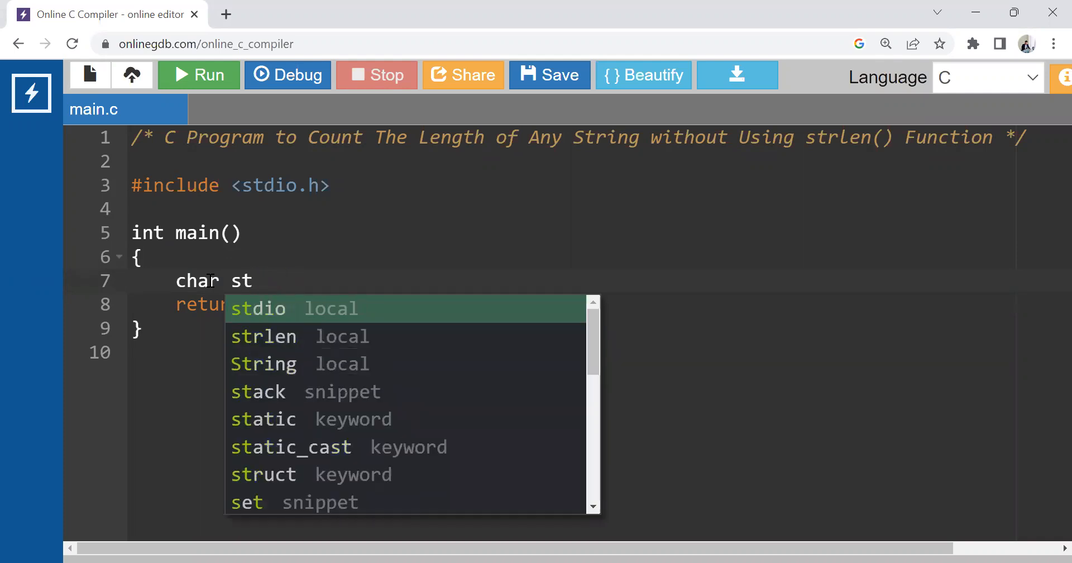
{"action": "type", "text": "[]"}
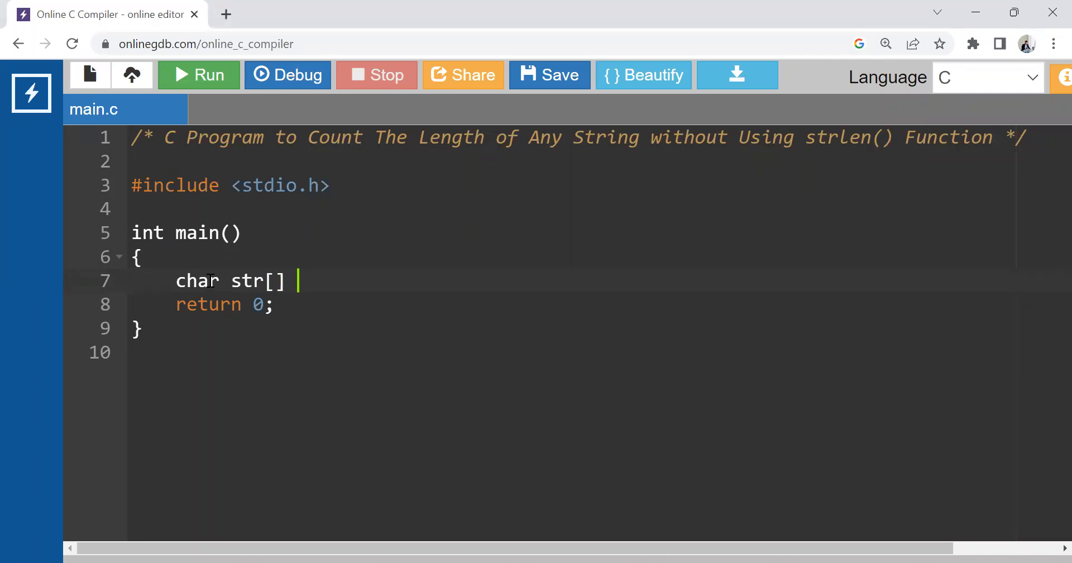
{"action": "type", "text": "="}
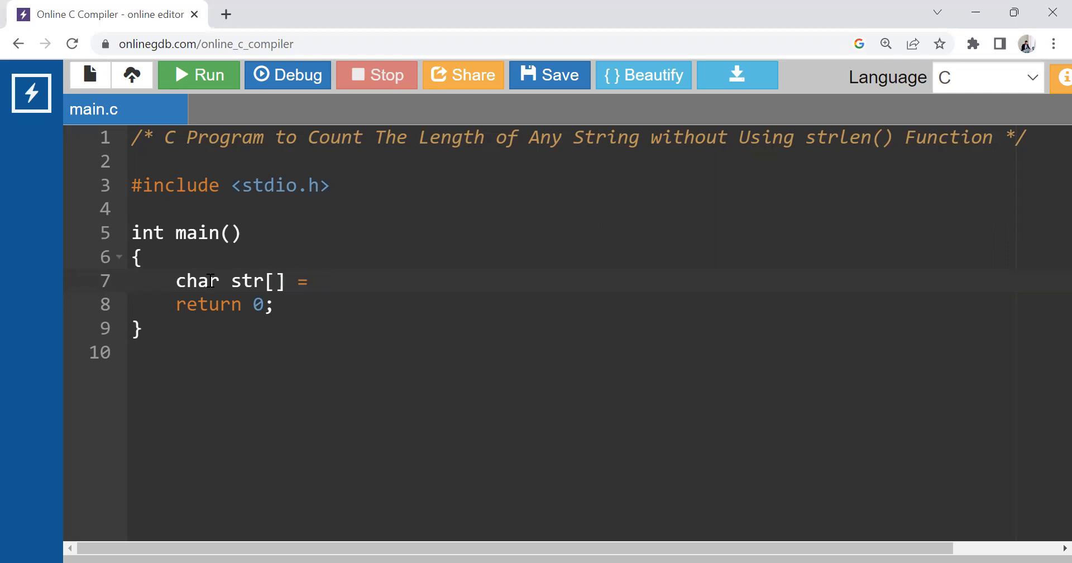
{"action": "type", "text": "\"\""}
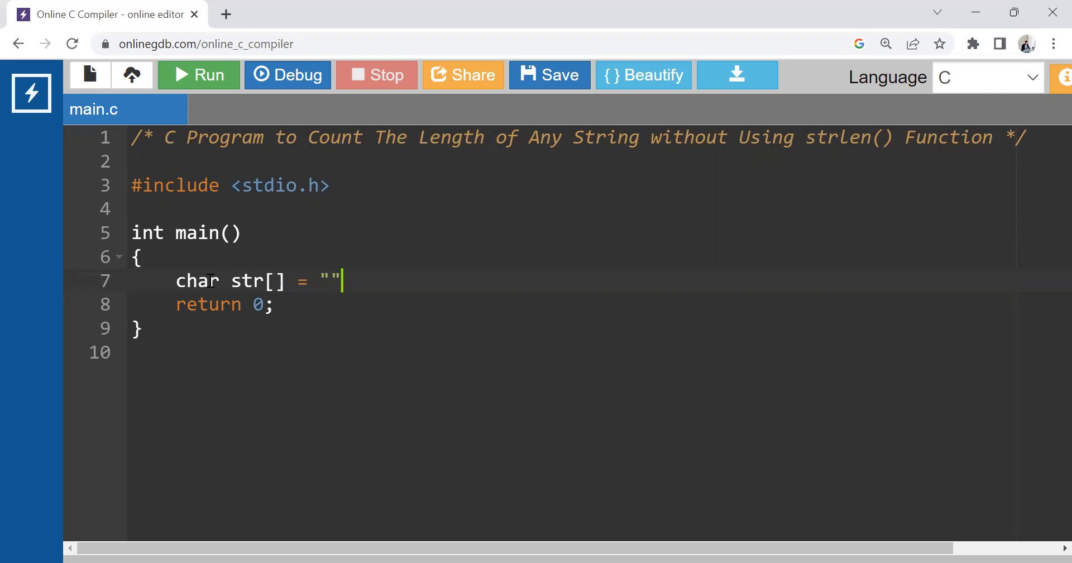
{"action": "type", "text": ";"}
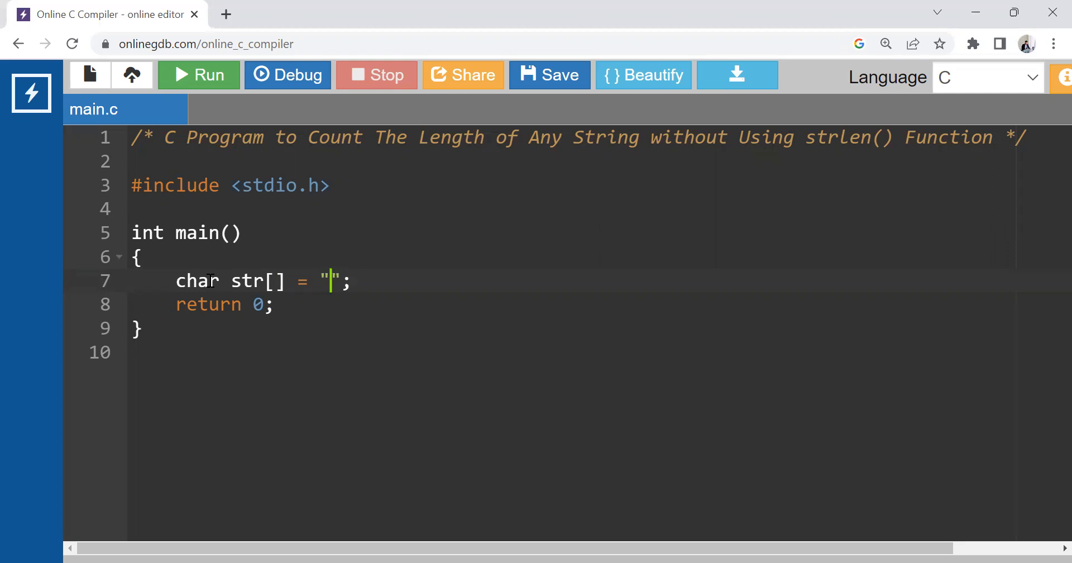
Fill the string with "Professor Rahul Jain" and declare the integer i.
{"action": "type", "text": "Pro"}
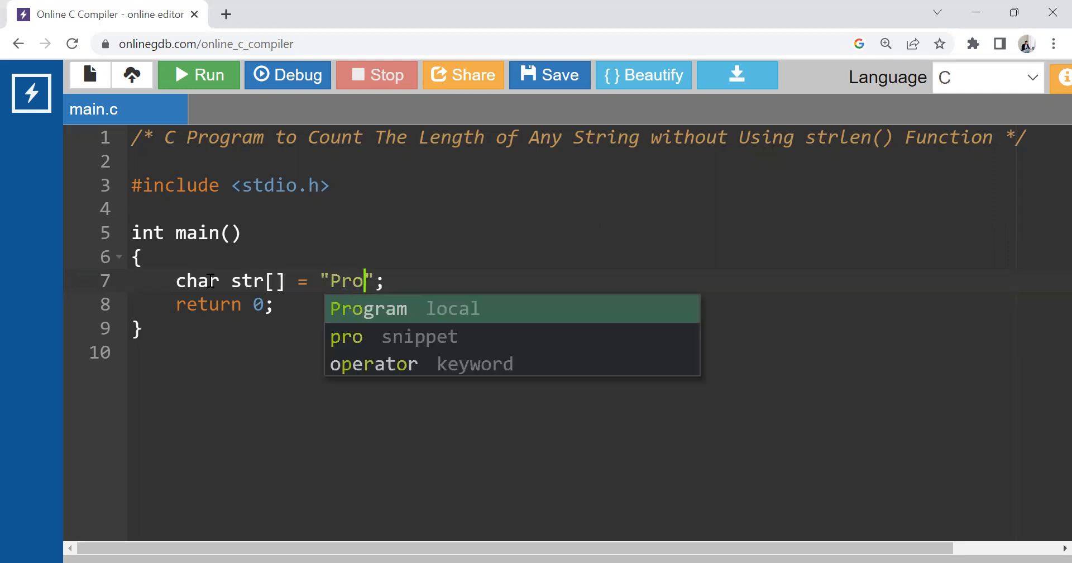
{"action": "type", "text": "fessor R"}
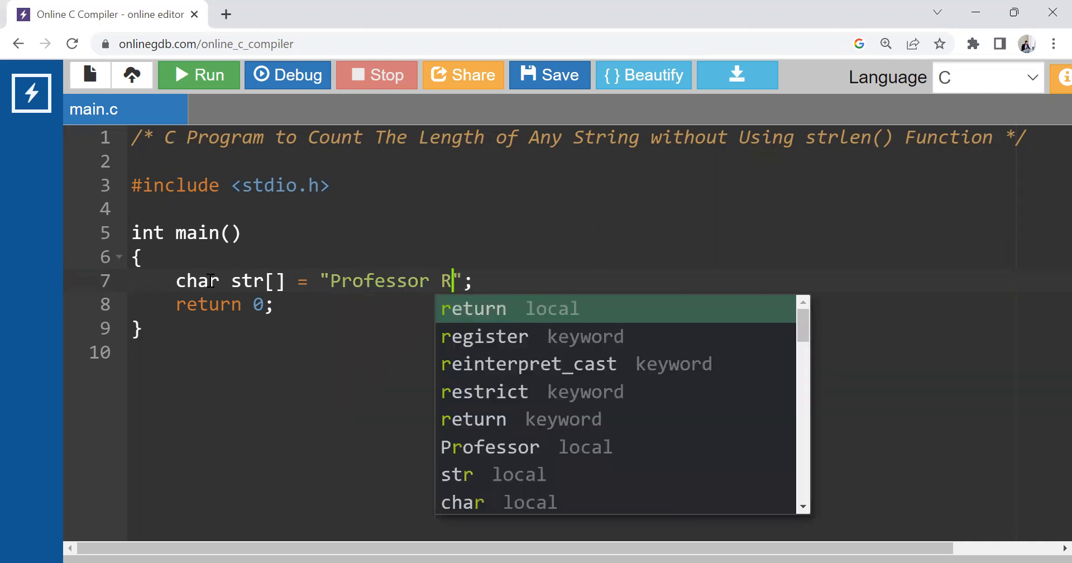
{"action": "type", "text": "ahul Jain"}
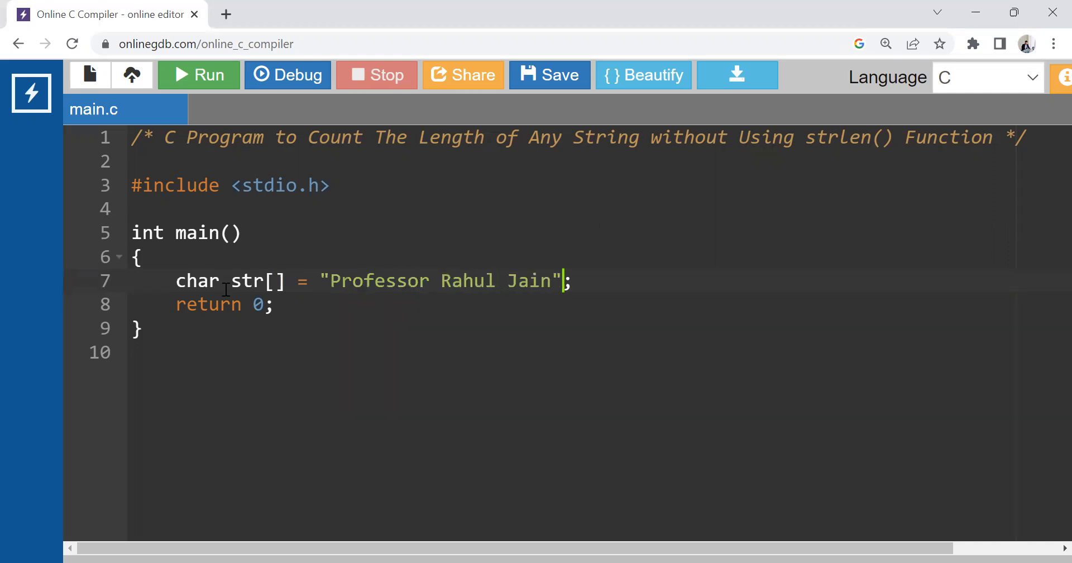
{"action": "type", "text": "int"}
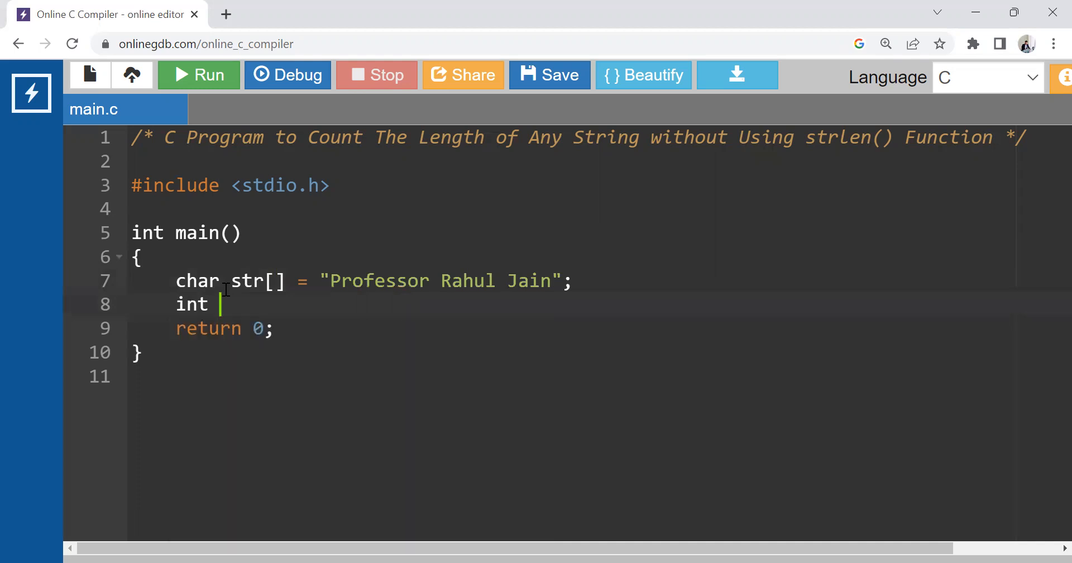
{"action": "type", "text": "i;"}
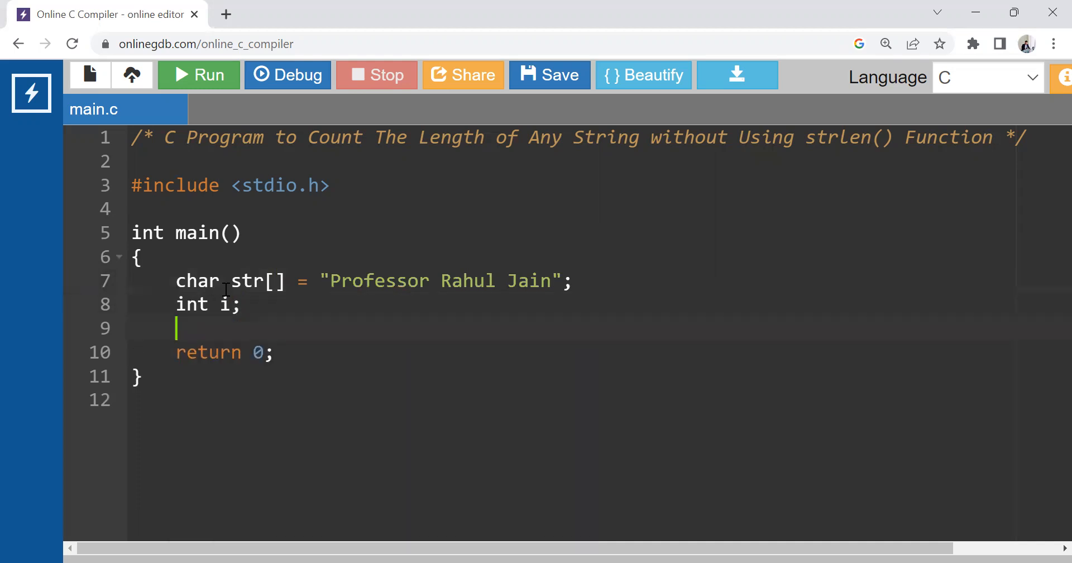
Write an empty-bodied for loop advancing i from 0 while s[i] != '/0'.
{"action": "key", "text": "enter"}
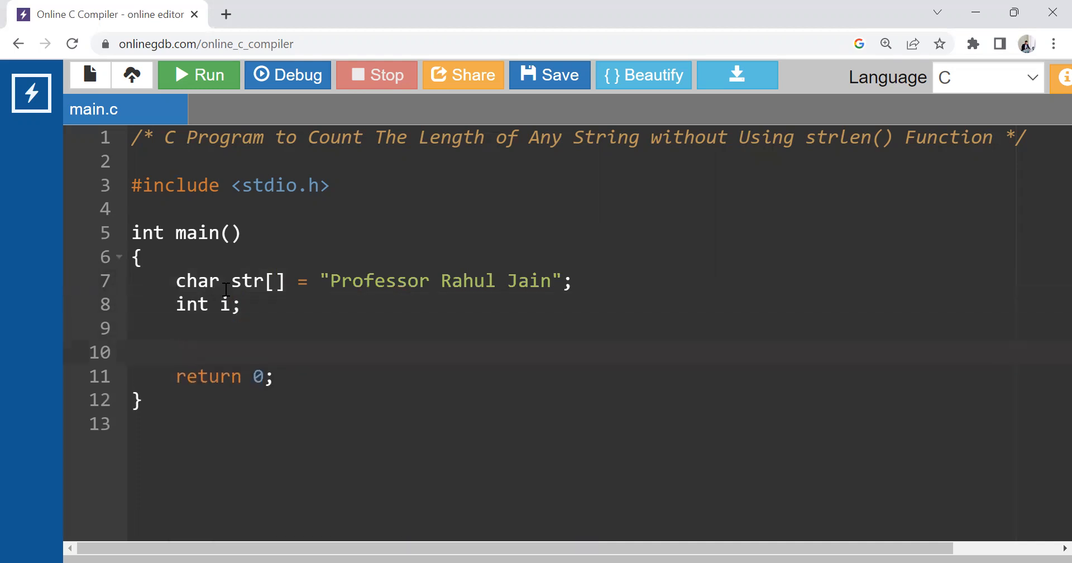
{"action": "type", "text": "for("}
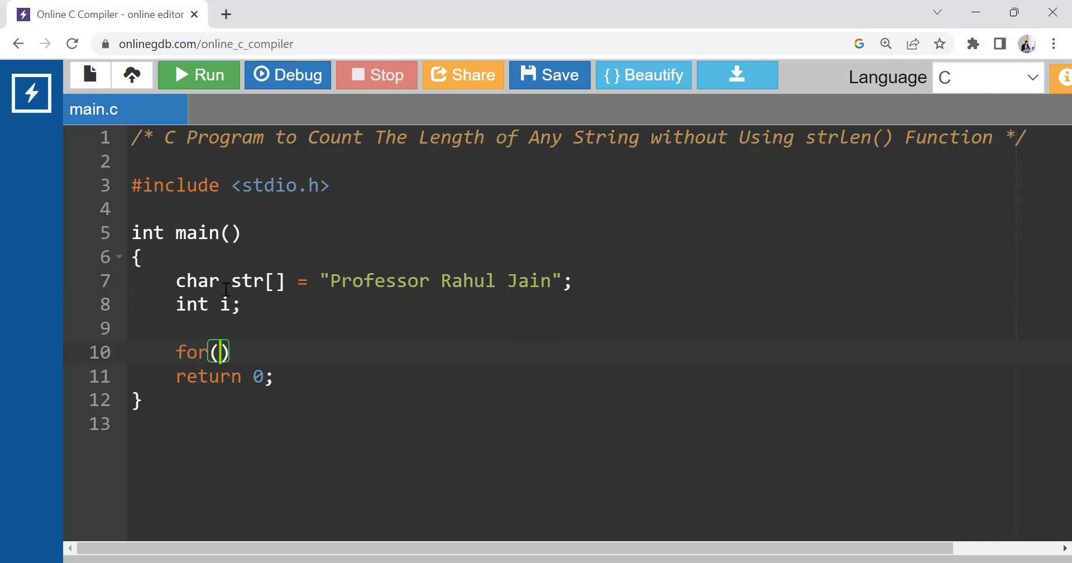
{"action": "type", "text": "i"}
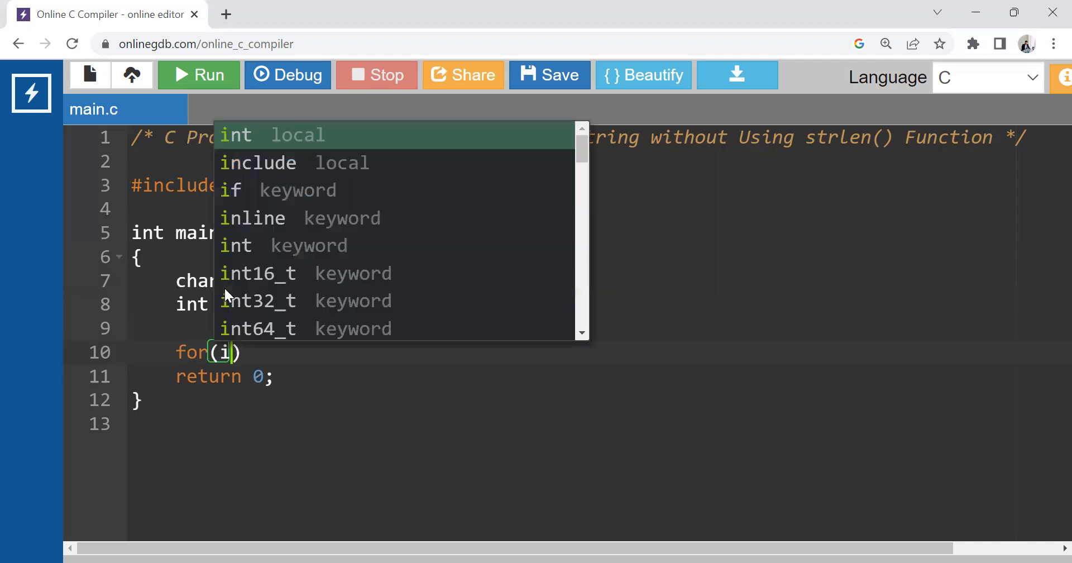
{"action": "type", "text": "="}
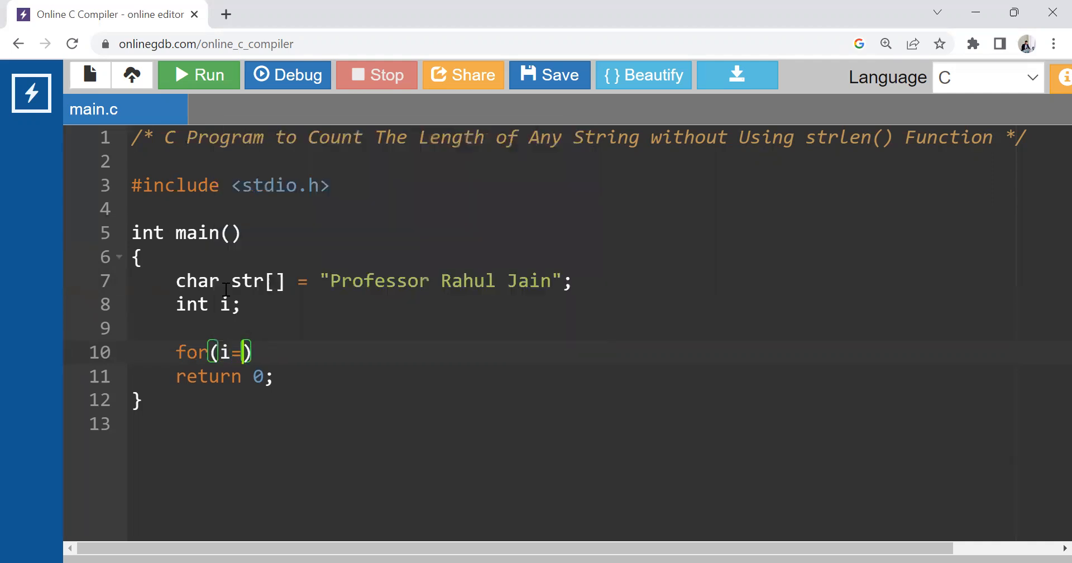
{"action": "type", "text": "0;"}
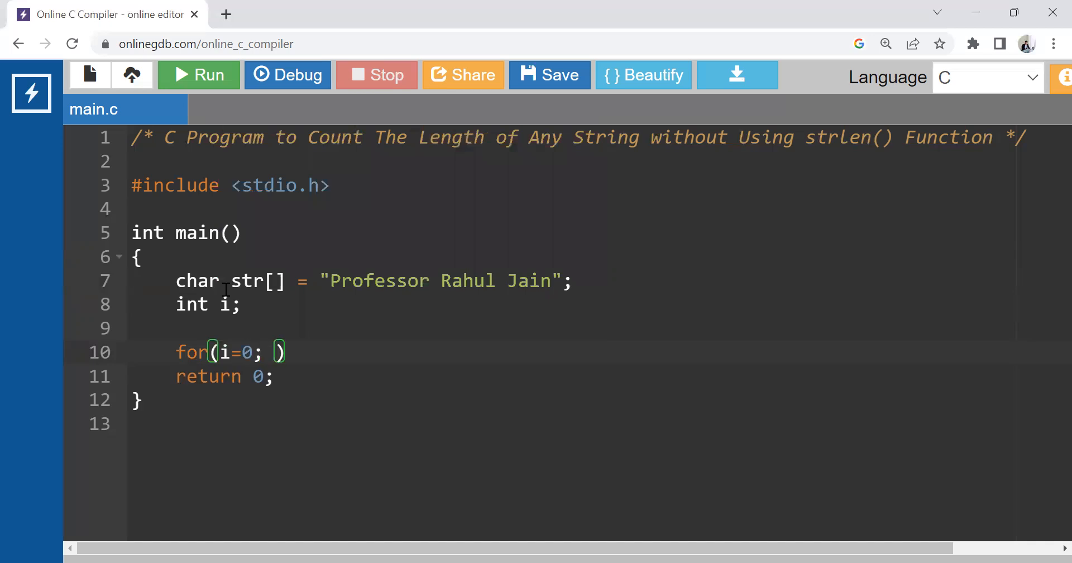
{"action": "type", "text": "s["}
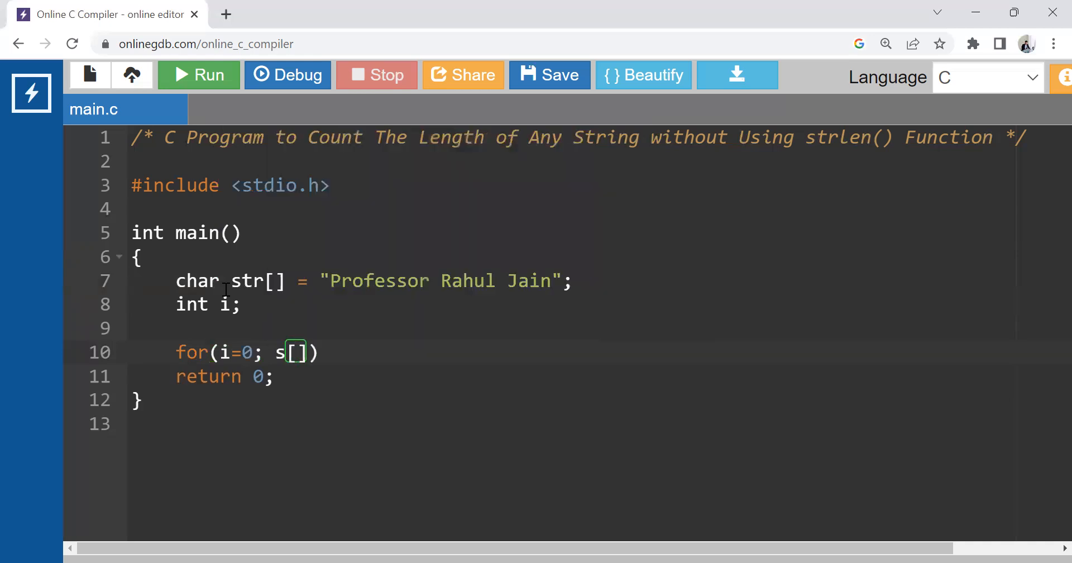
{"action": "type", "text": "i]!='"}
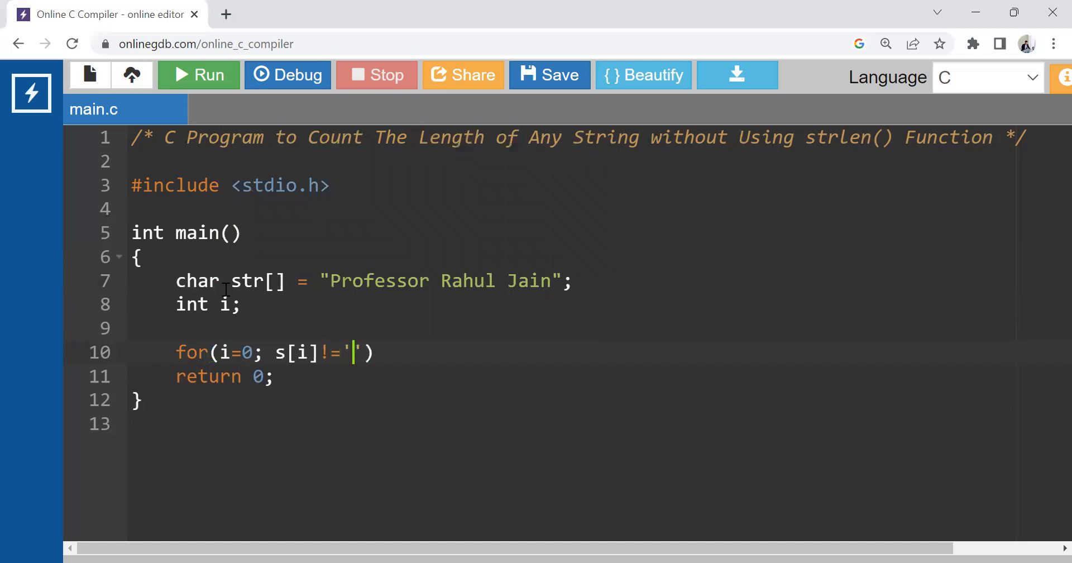
{"action": "type", "text": "/"}
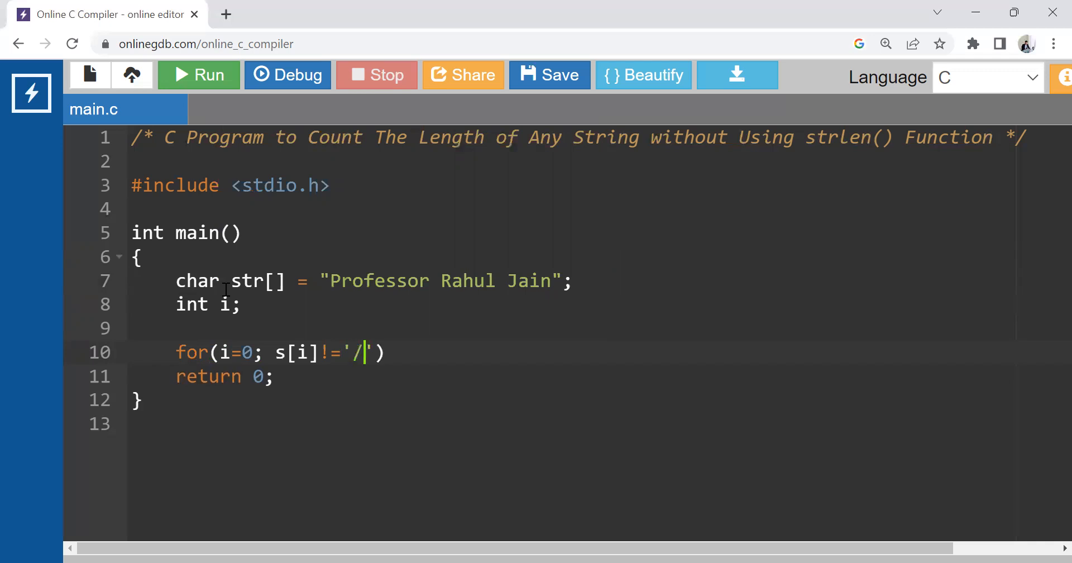
{"action": "type", "text": "0"}
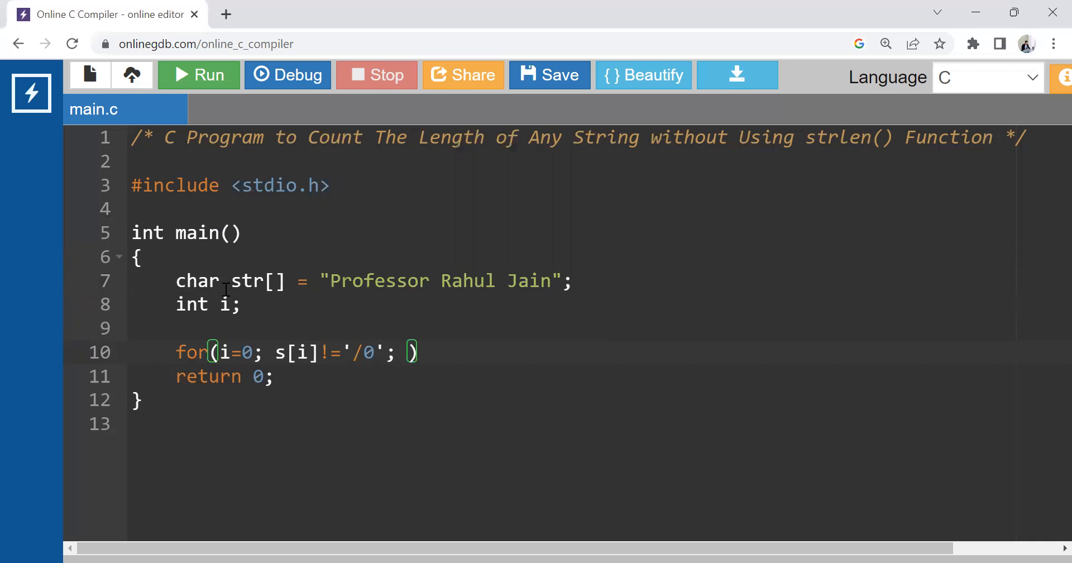
{"action": "type", "text": "++i"}
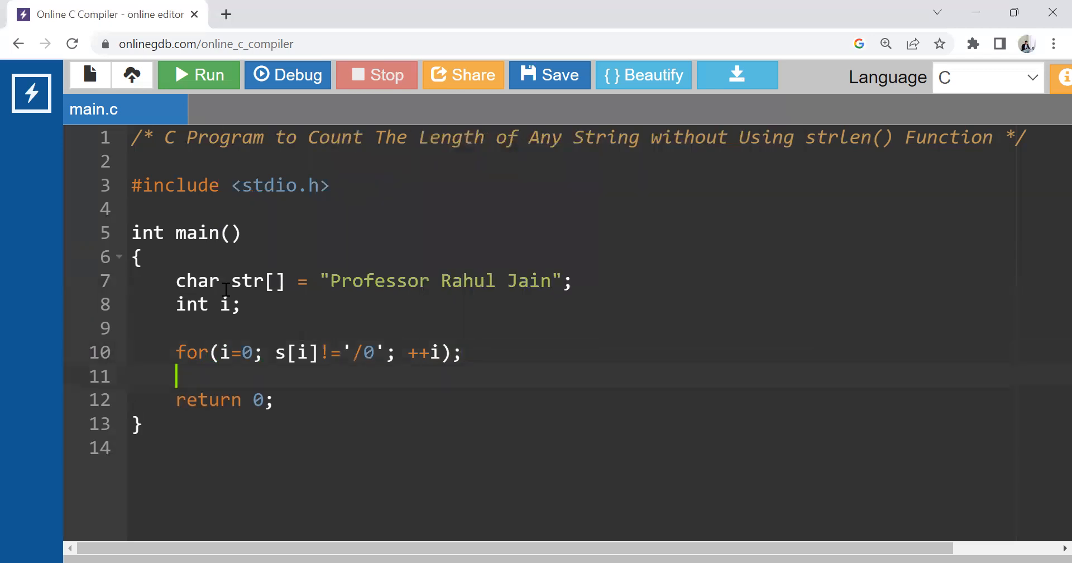
Add a new line below the for loop, briefly selecting a word in the string.
{"action": "key", "text": "Enter"}
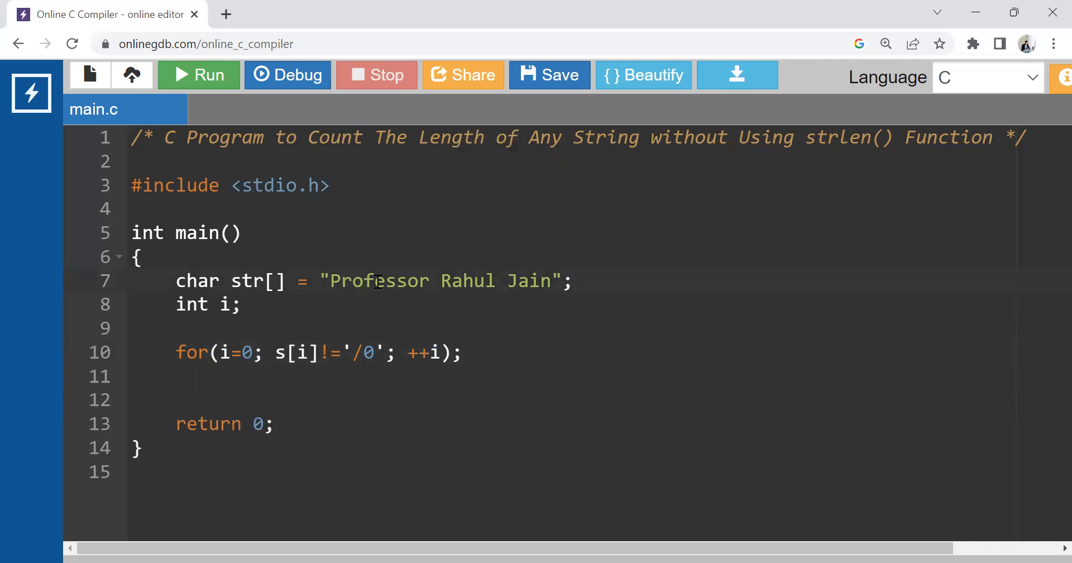
{"action": "double_click", "coordinate": [374, 280]}
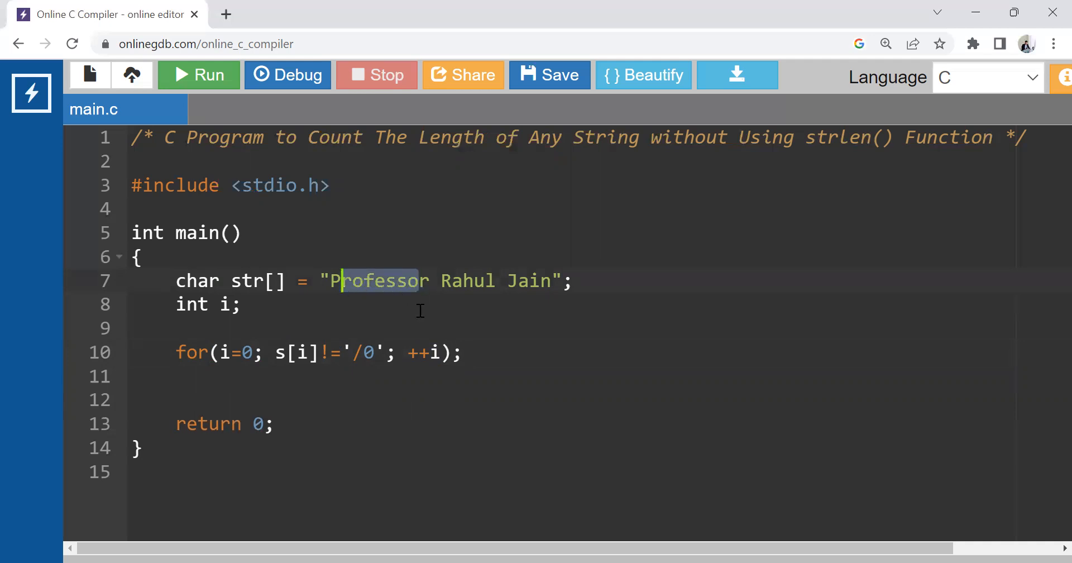
{"action": "left_click", "coordinate": [433, 280]}
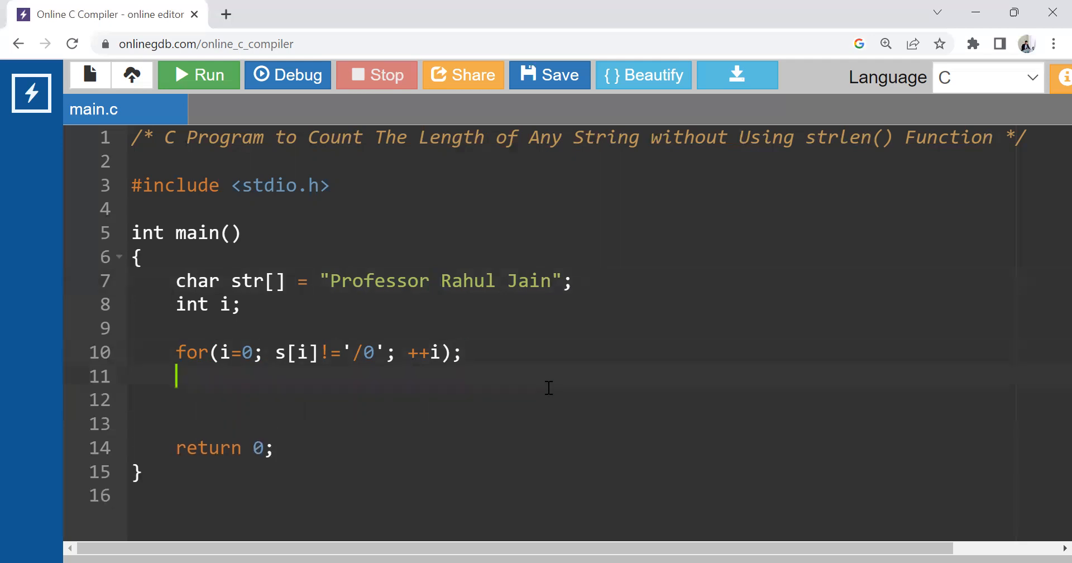
Add printf("Length of the string is %d", i), correcting "Lenght" to "Length".
{"action": "type", "text": "pri"}
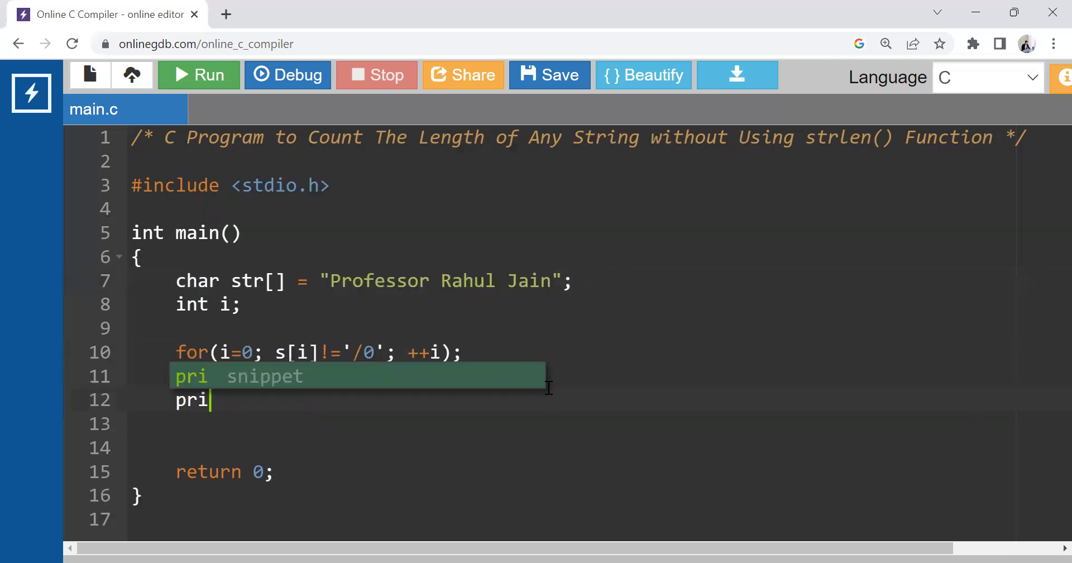
{"action": "key", "text": "Tab"}
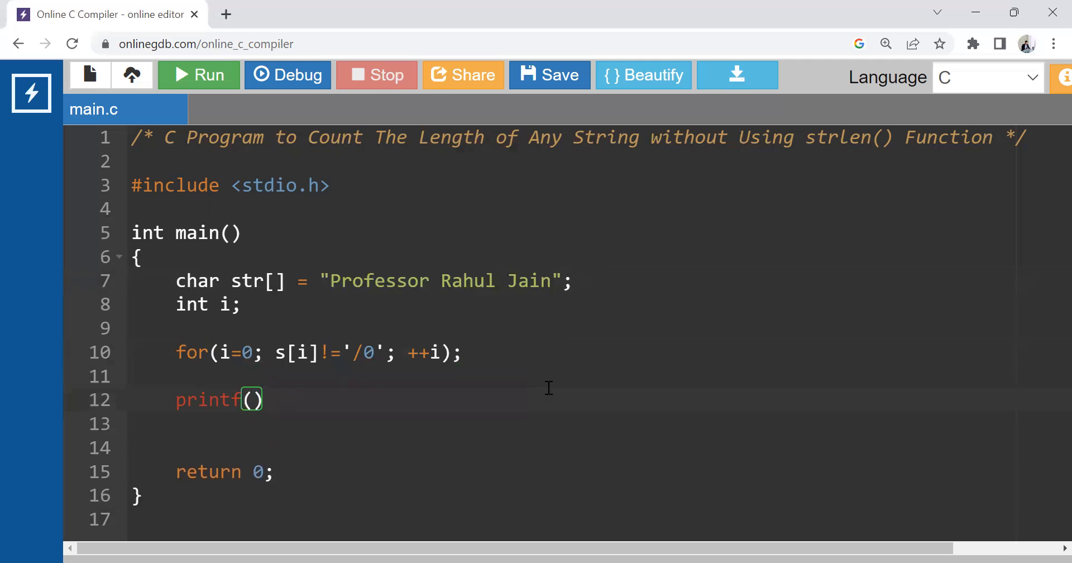
{"action": "type", "text": "\""}
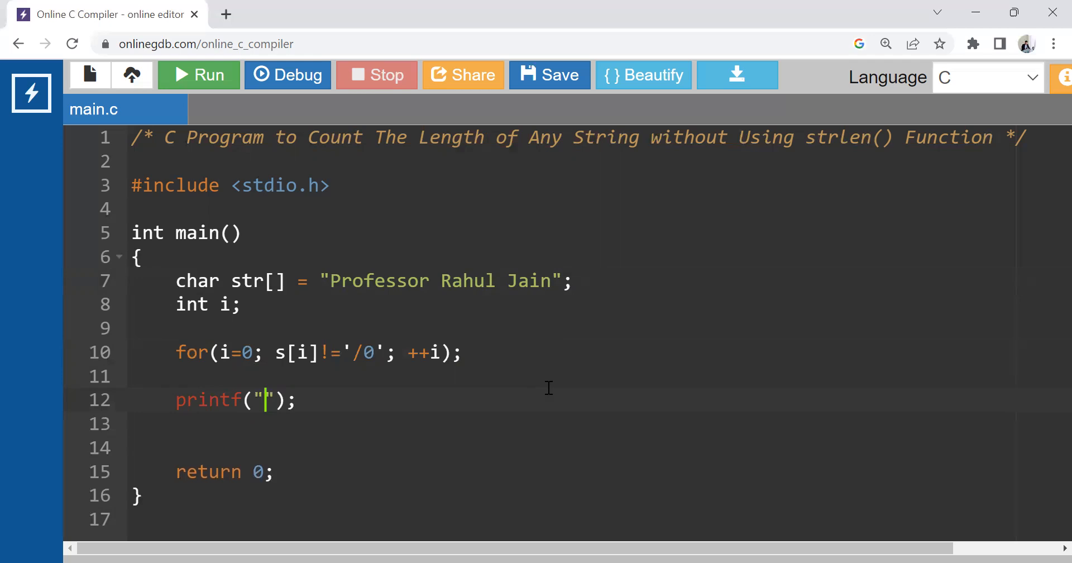
{"action": "type", "text": "Lenght"}
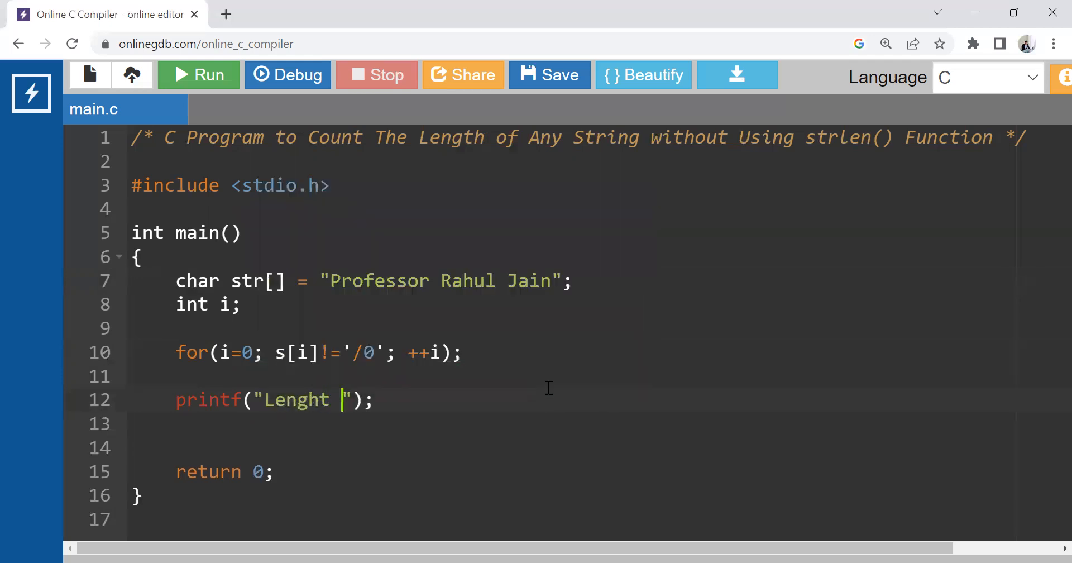
{"action": "type", "text": "of the"}
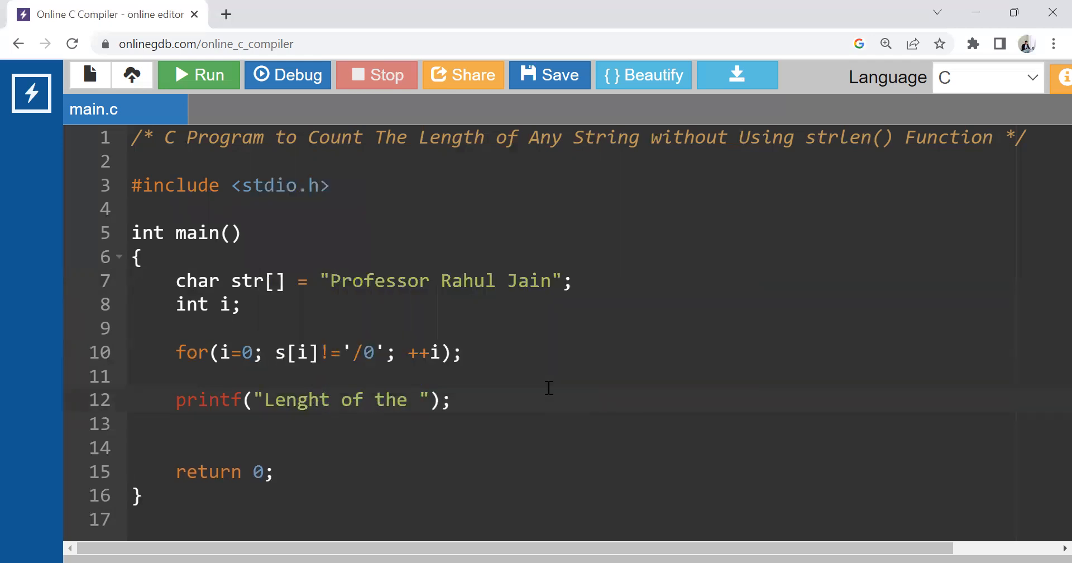
{"action": "type", "text": "strin"}
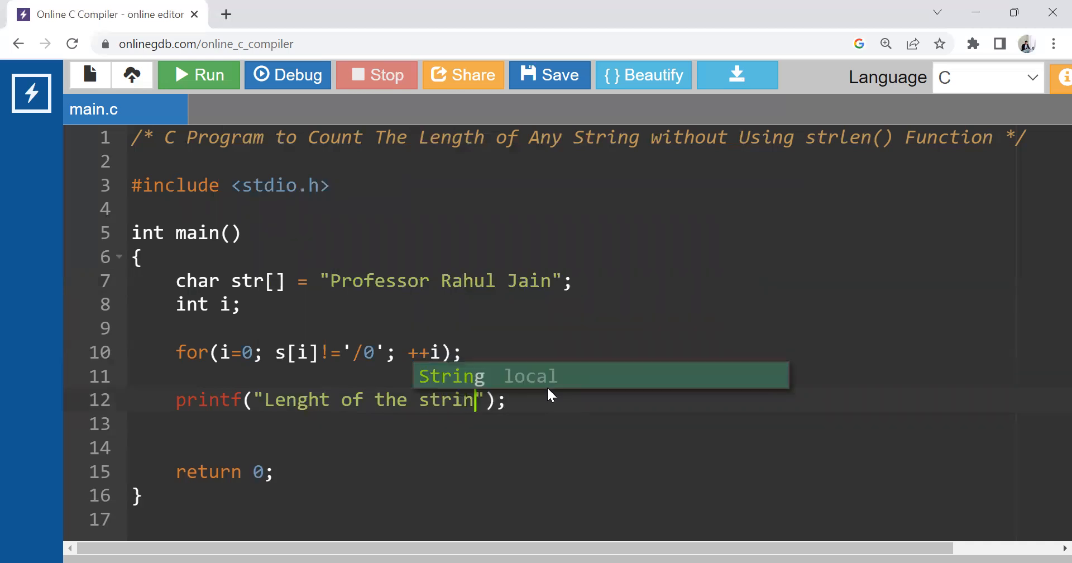
{"action": "type", "text": "g is"}
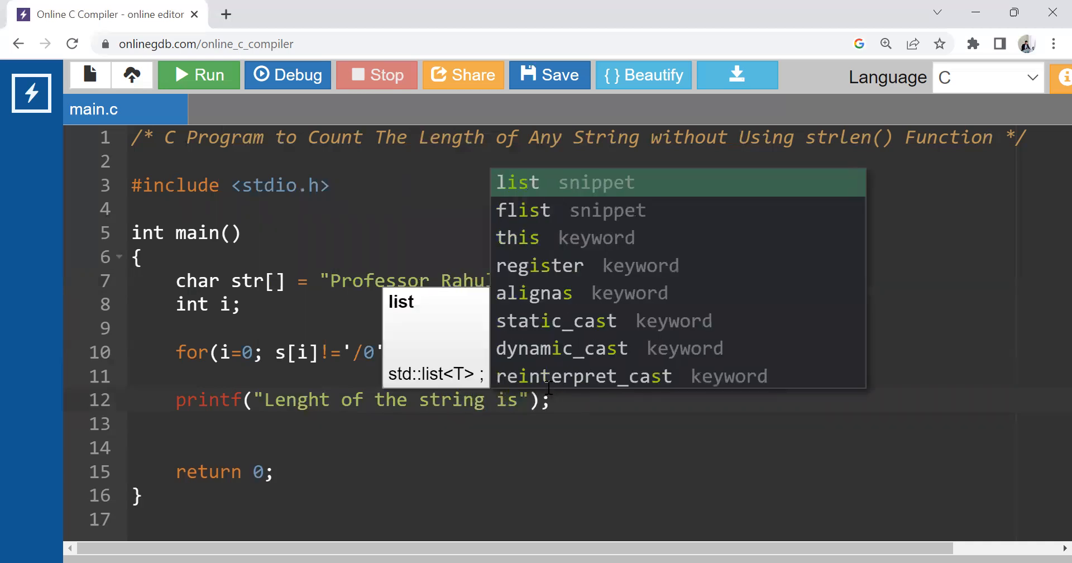
{"action": "type", "text": "%d"}
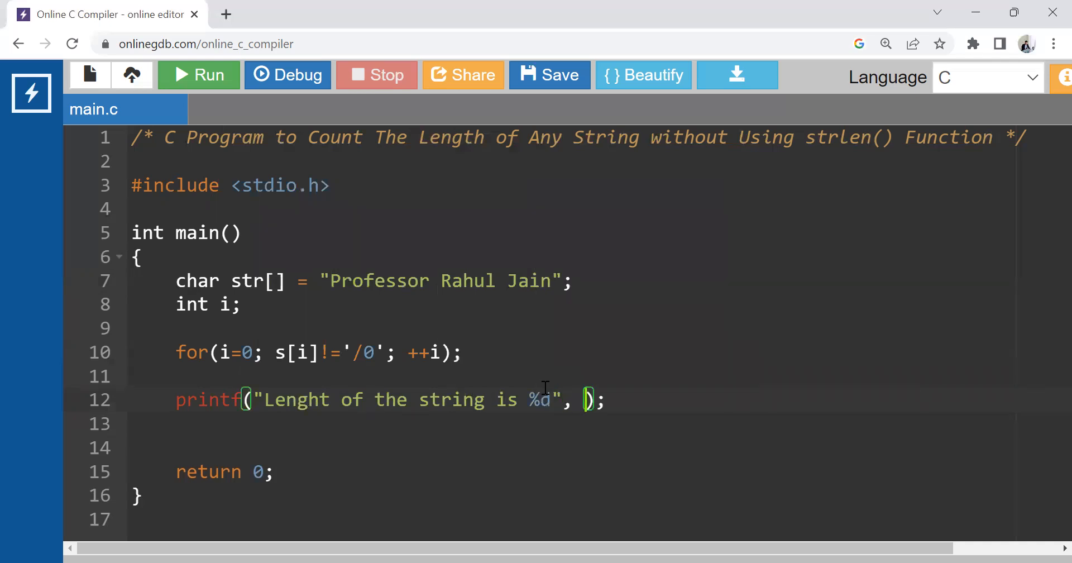
{"action": "type", "text": "i"}
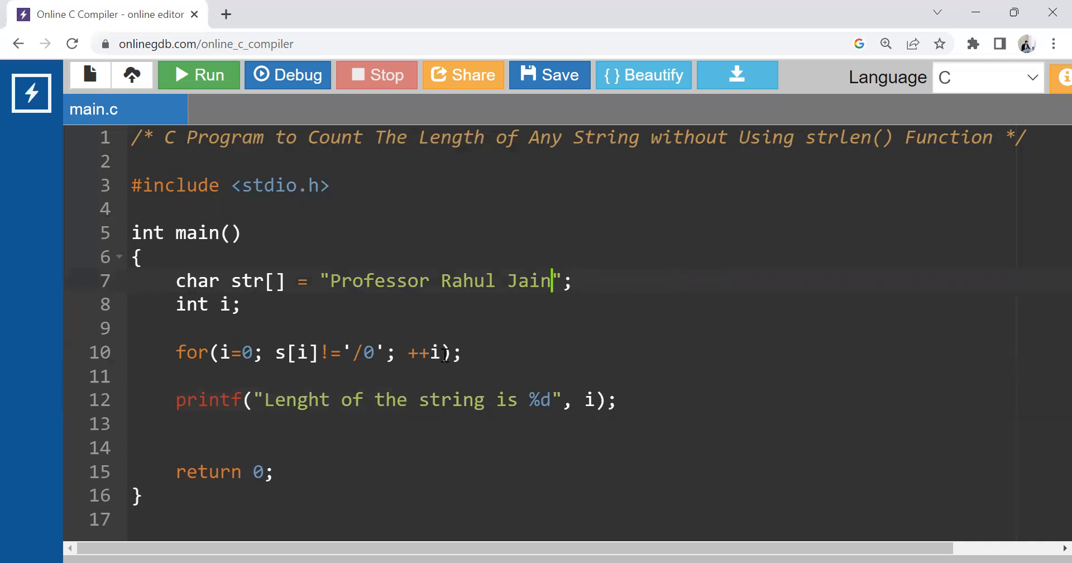
{"action": "double_click", "coordinate": [423, 353]}
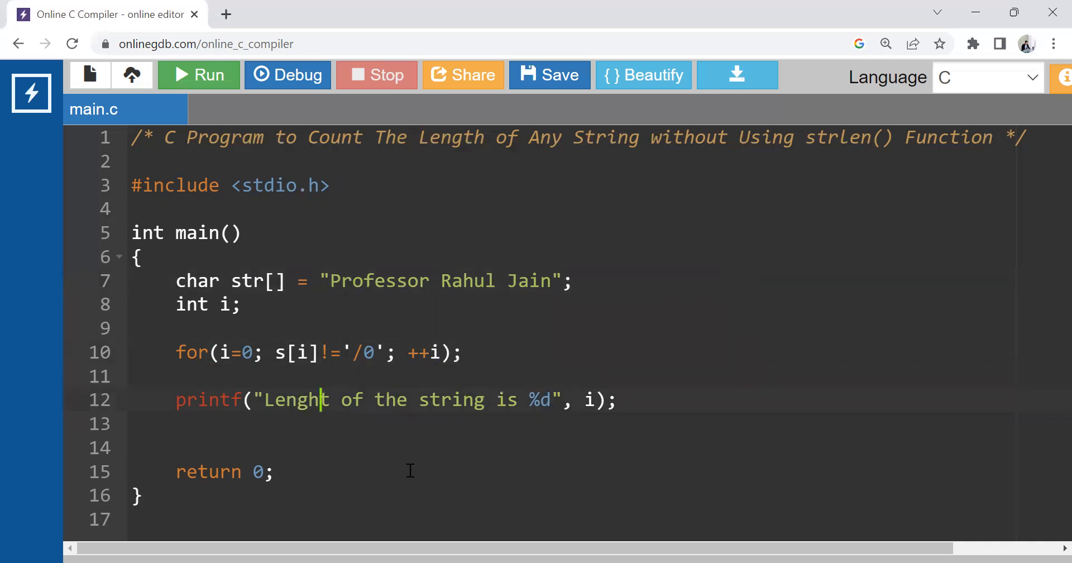
{"action": "type", "text": "Length"}
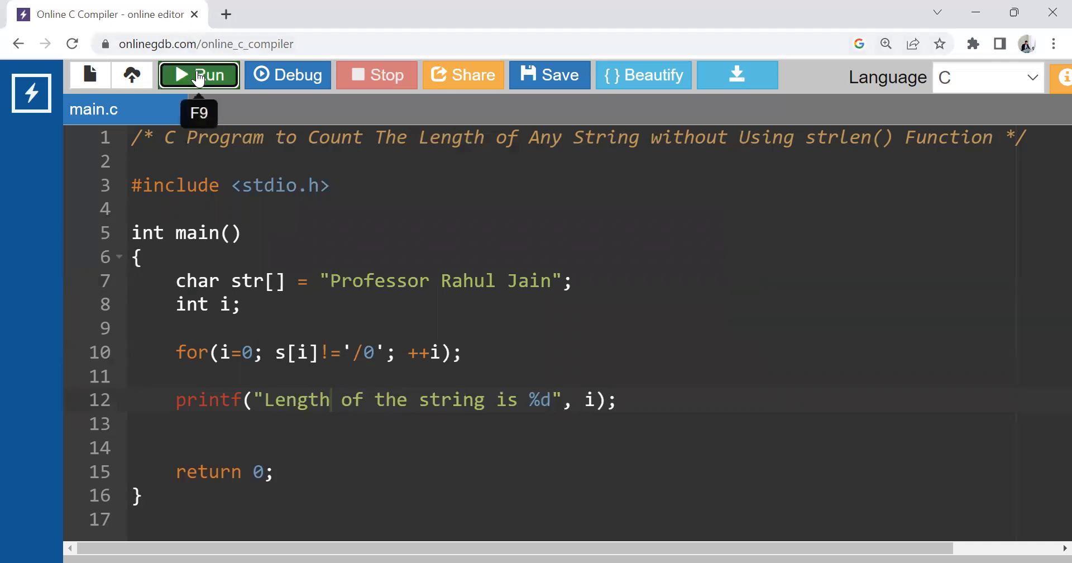
{"action": "mouse_move", "coordinate": [464, 542]}
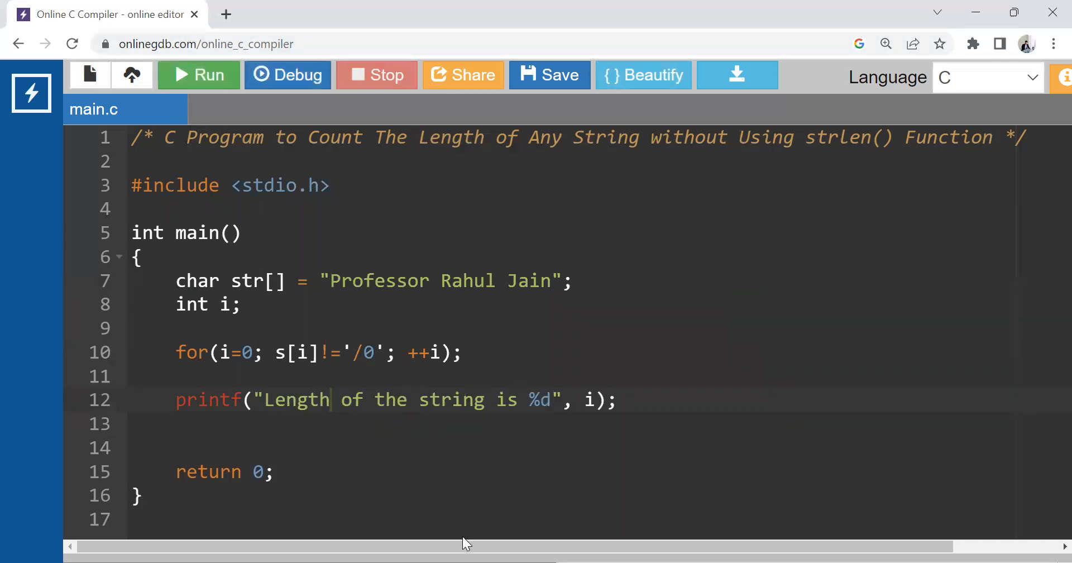
Run the program, then change s[i] to str[i] in the loop condition.
{"action": "left_click", "coordinate": [198, 75]}
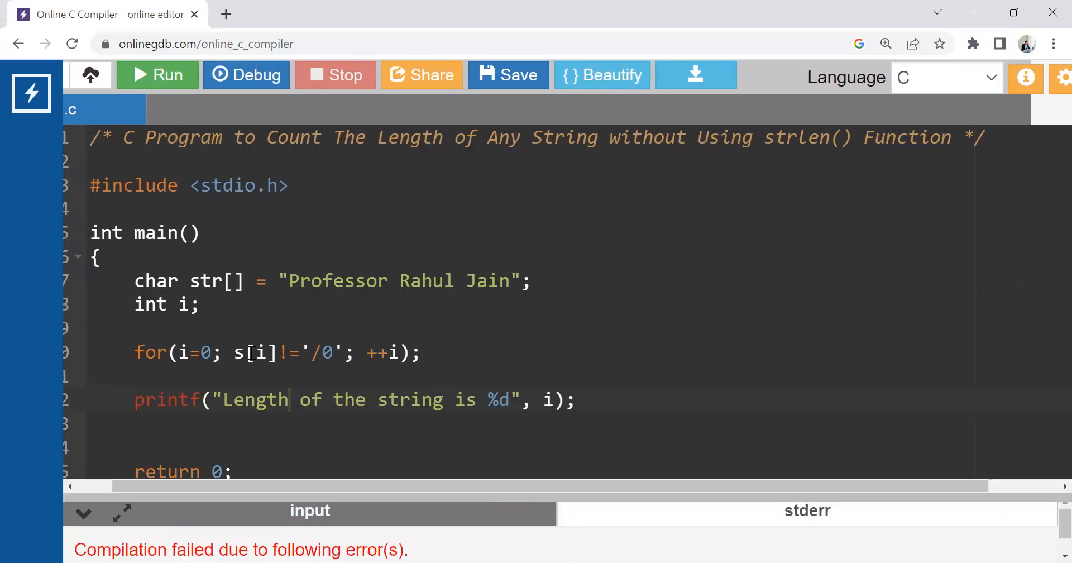
{"action": "type", "text": "tr"}
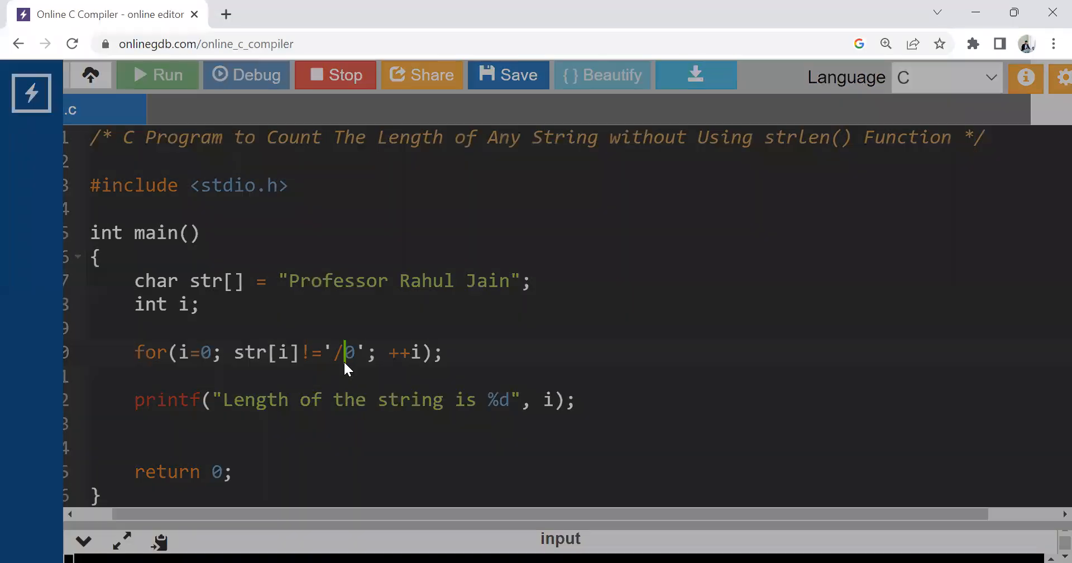
Dismiss the editing warning, replace '/0' with '\0', and run the program again.
{"action": "left_click", "coordinate": [345, 352]}
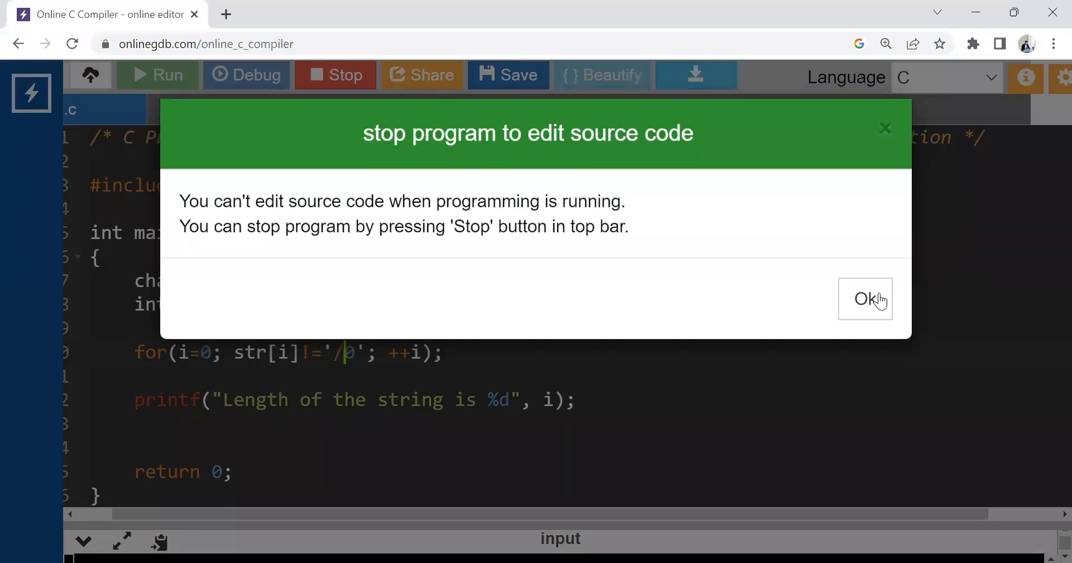
{"action": "left_click", "coordinate": [865, 298]}
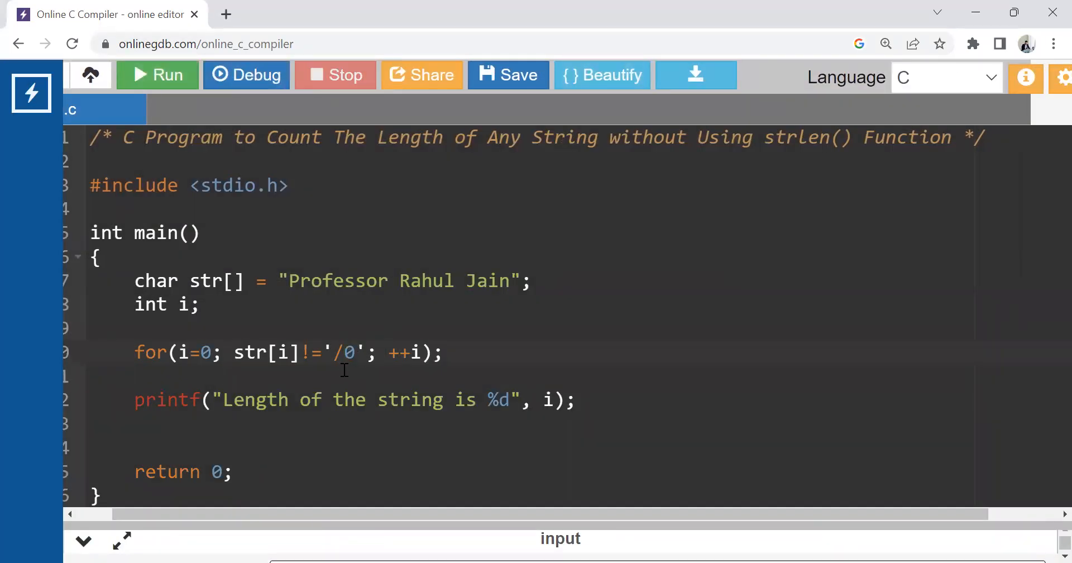
{"action": "left_click", "coordinate": [345, 353]}
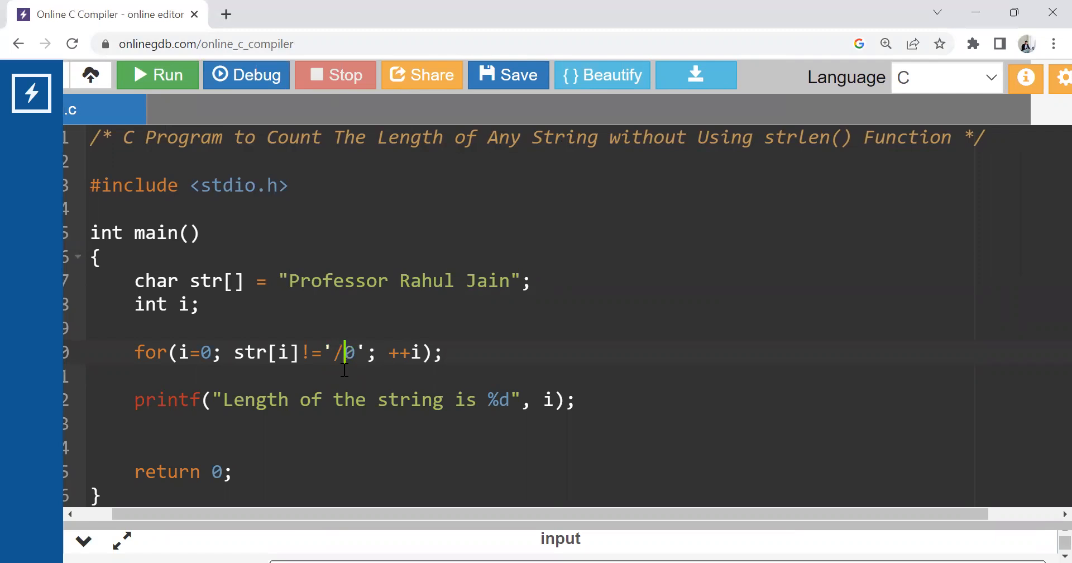
{"action": "type", "text": "\\0"}
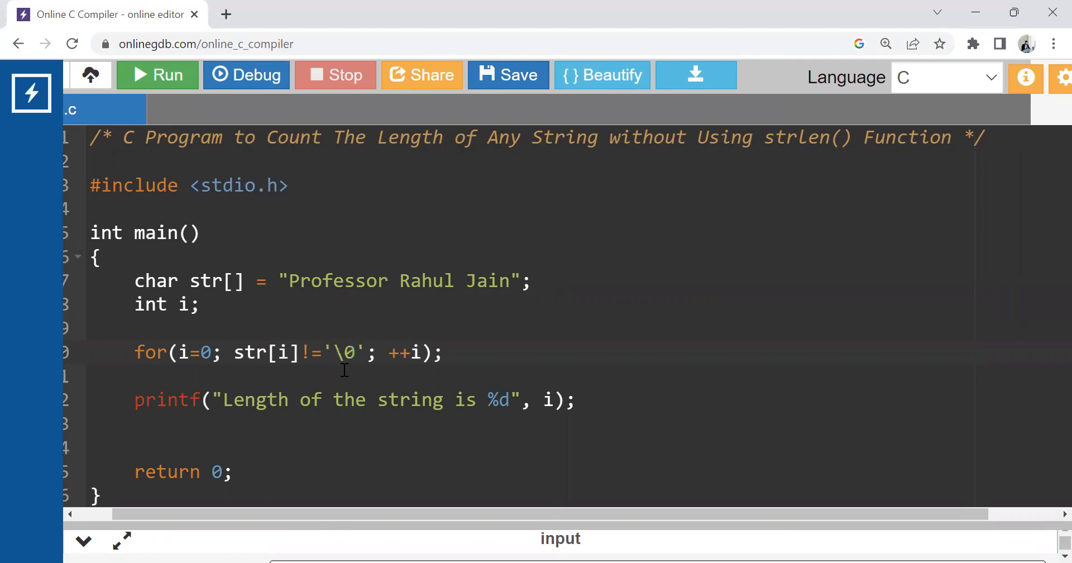
{"action": "left_click", "coordinate": [157, 75]}
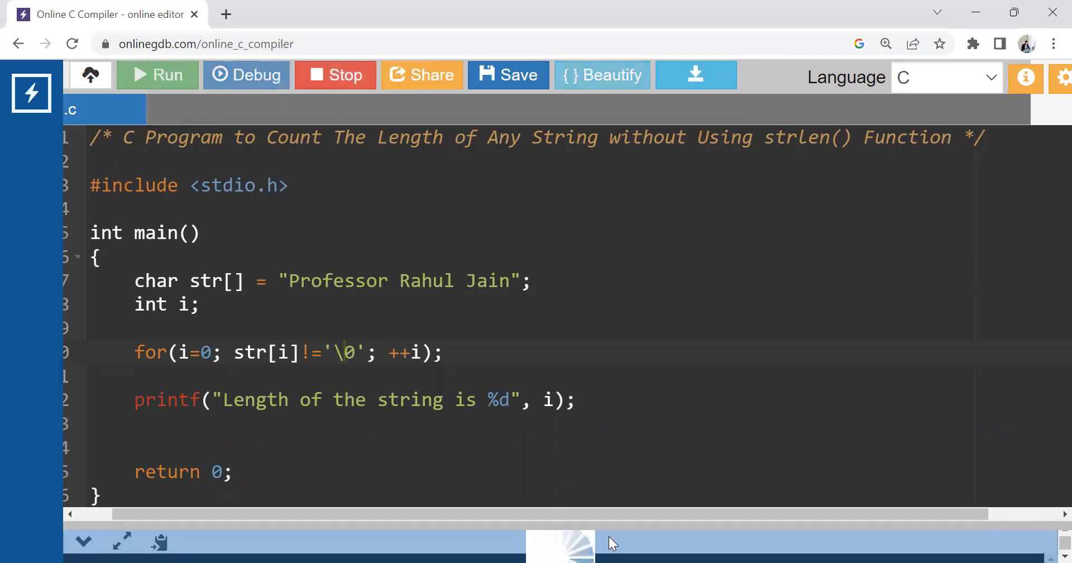
Let the rerun program finish, clicking inside the string literal meanwhile.
{"action": "left_click", "coordinate": [156, 74]}
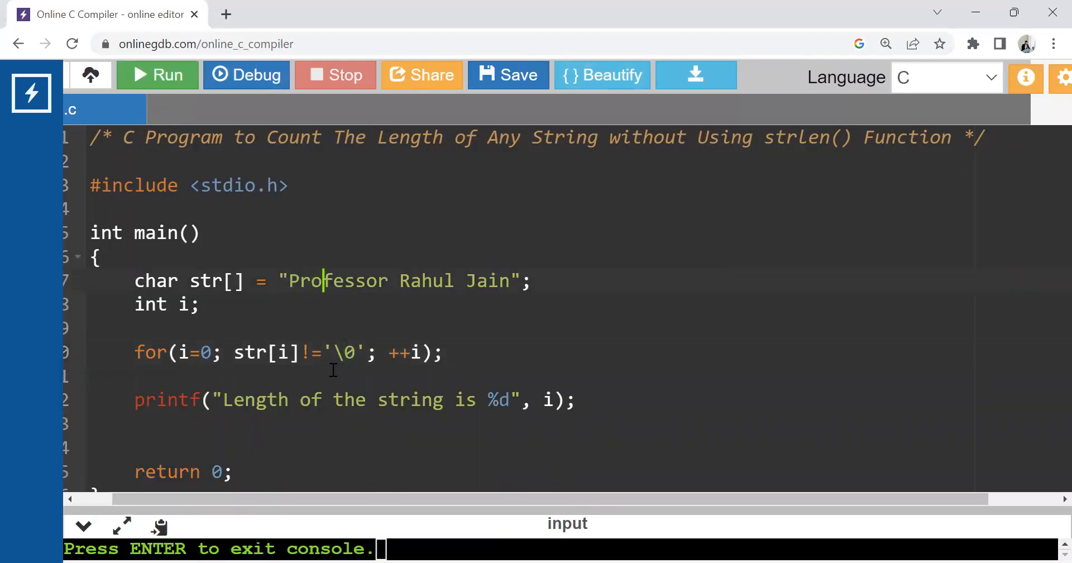
{"action": "left_click", "coordinate": [390, 281]}
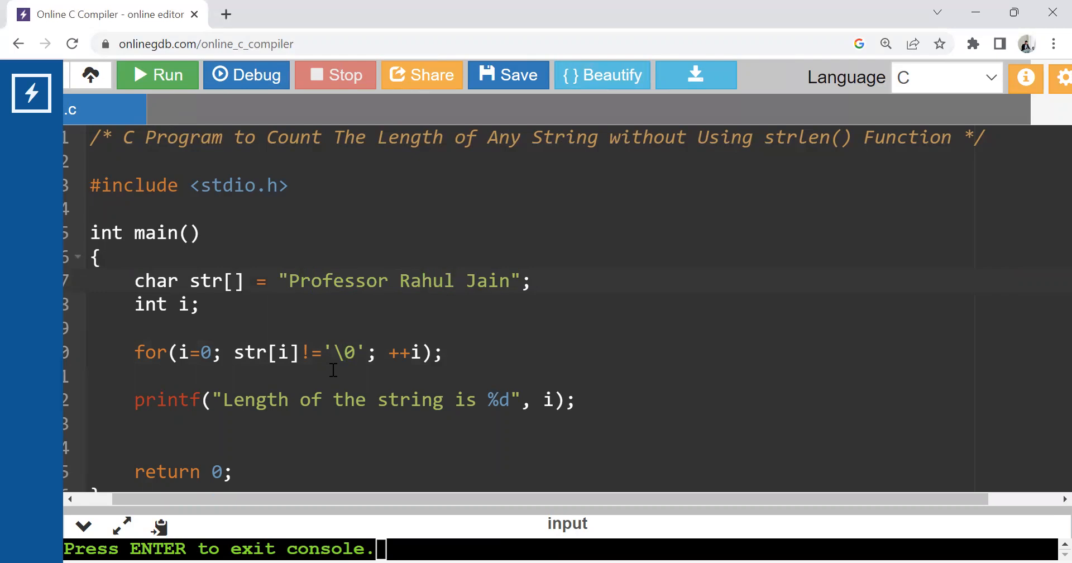
{"action": "left_click", "coordinate": [510, 281]}
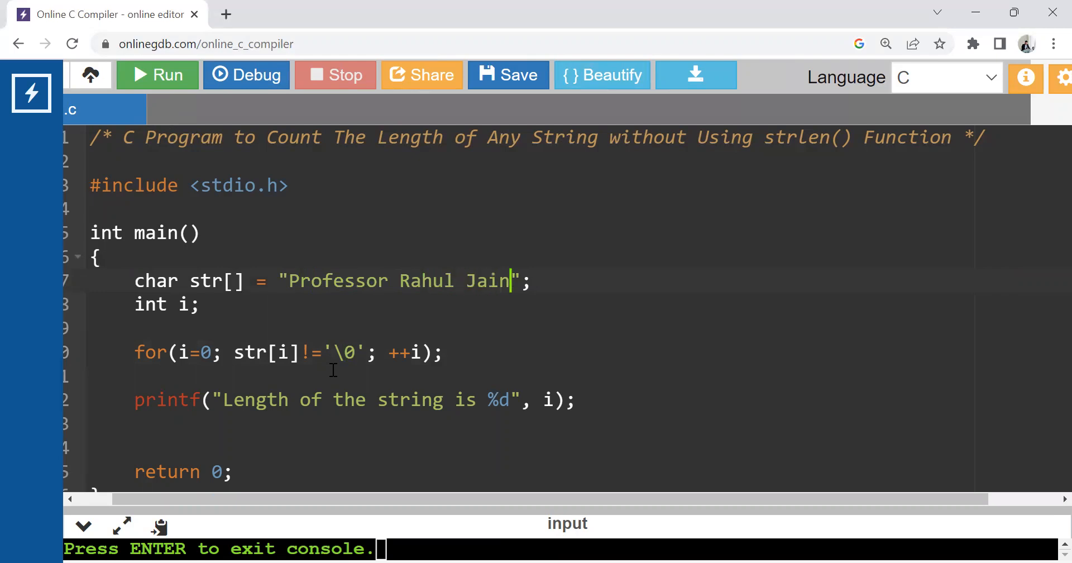